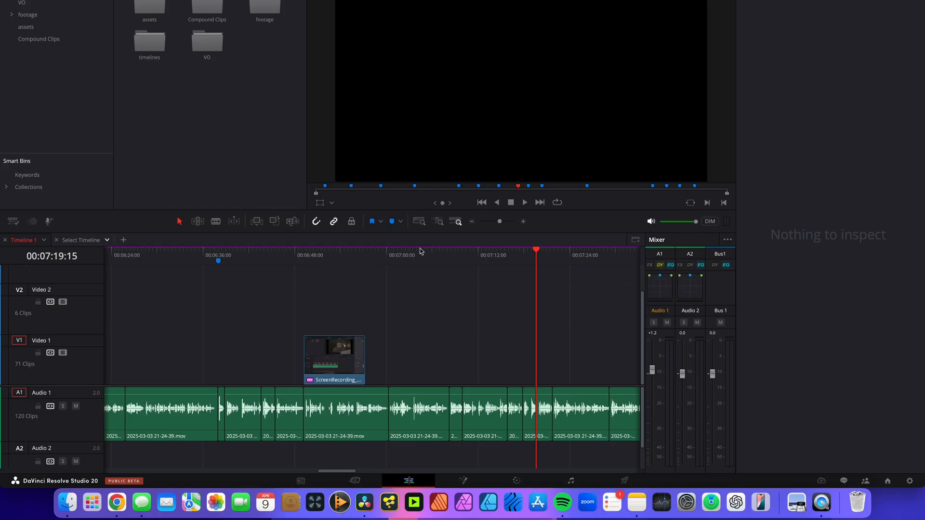
# - Browse the De-Esser, Delay and Frequency Analyzer audio effects
pyautogui.click(524, 202)
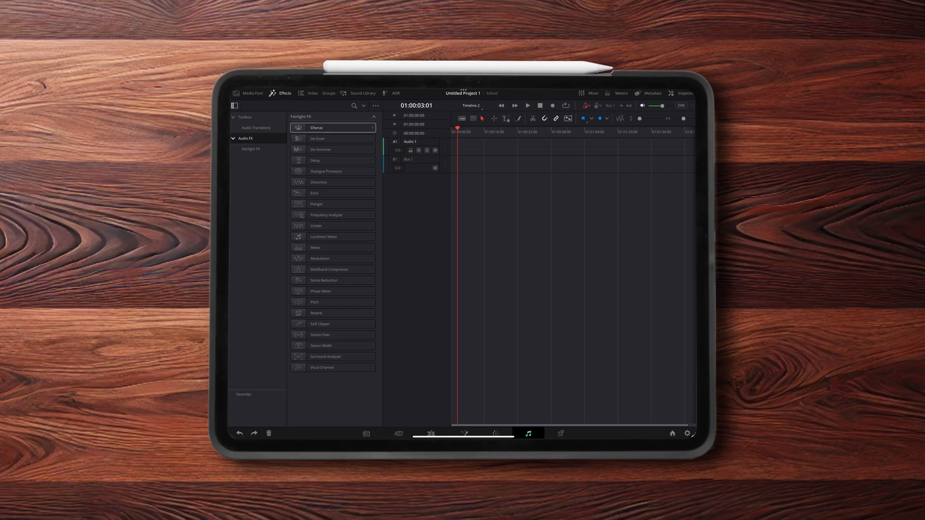
pyautogui.click(332, 139)
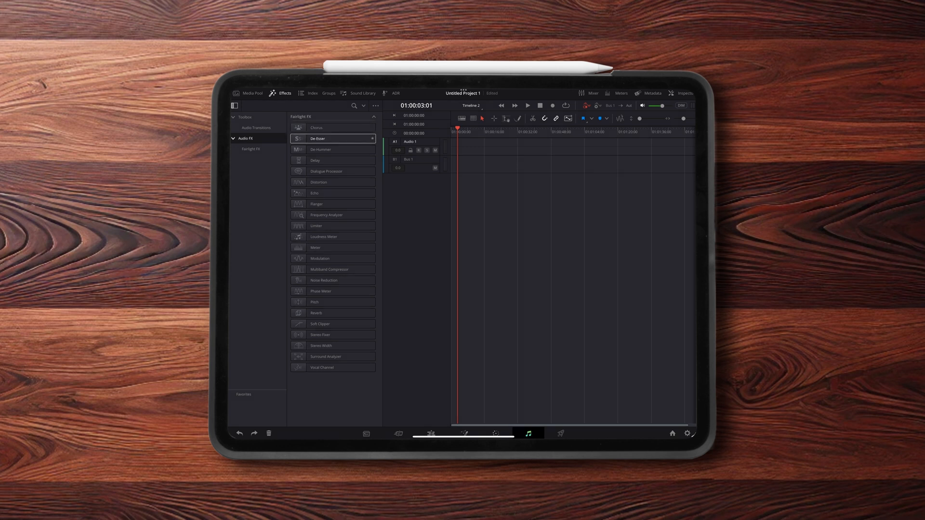
pyautogui.click(331, 160)
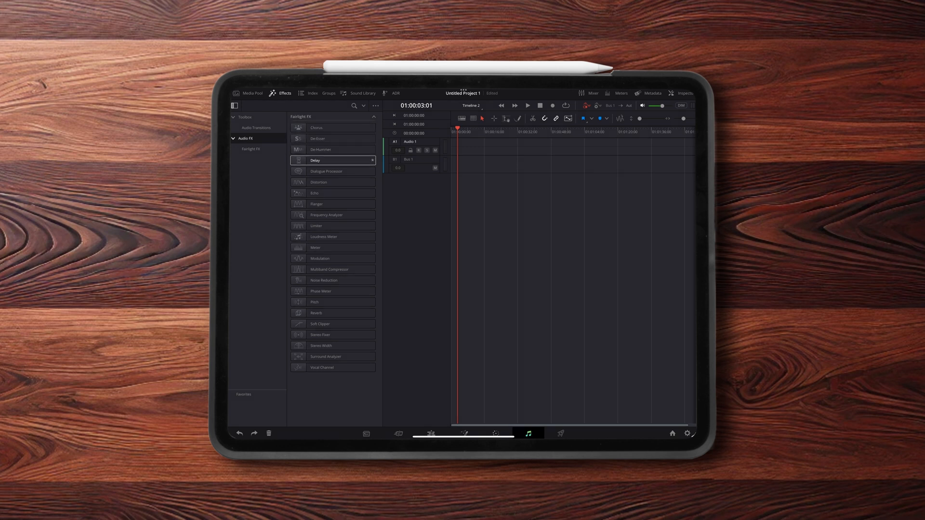
pyautogui.click(318, 182)
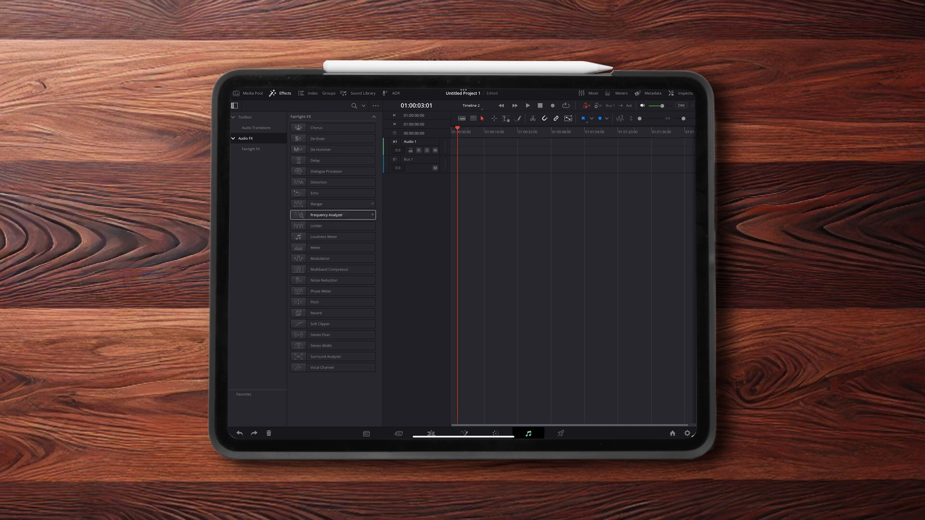
pyautogui.click(332, 247)
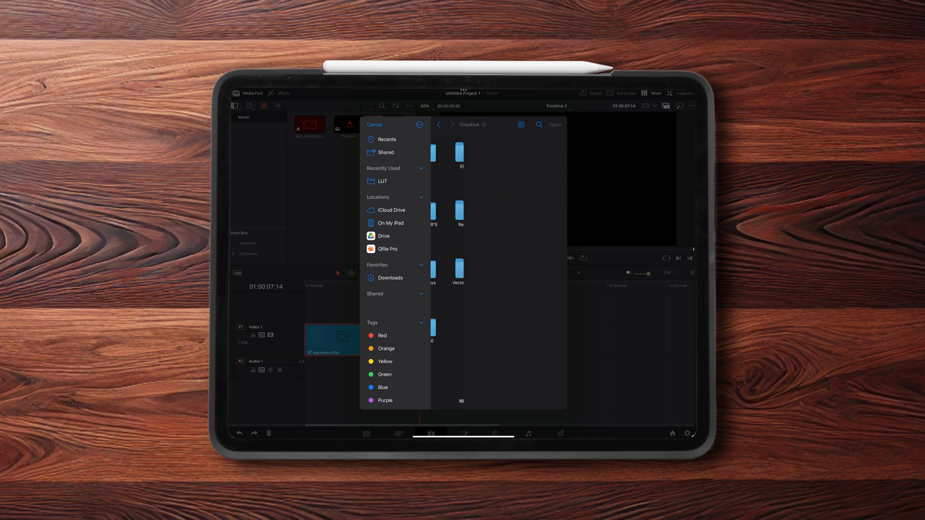
# - Open Assets and Resources in Files, then the Cloud Library in Project Manager
pyautogui.click(438, 124)
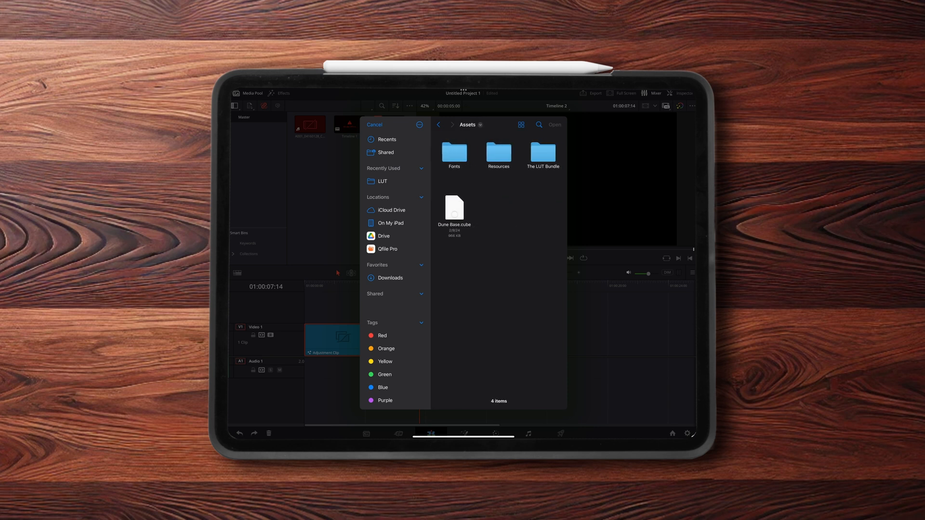
pyautogui.doubleClick(498, 152)
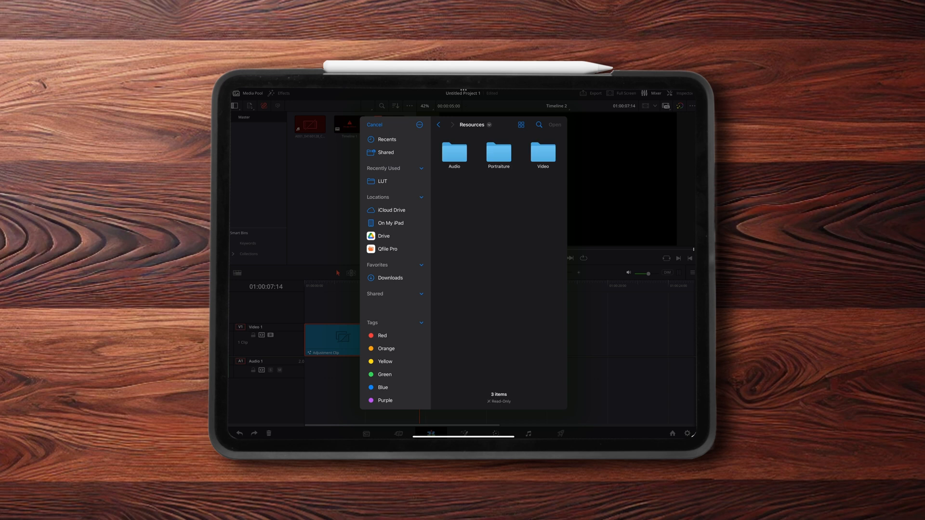
pyautogui.doubleClick(453, 153)
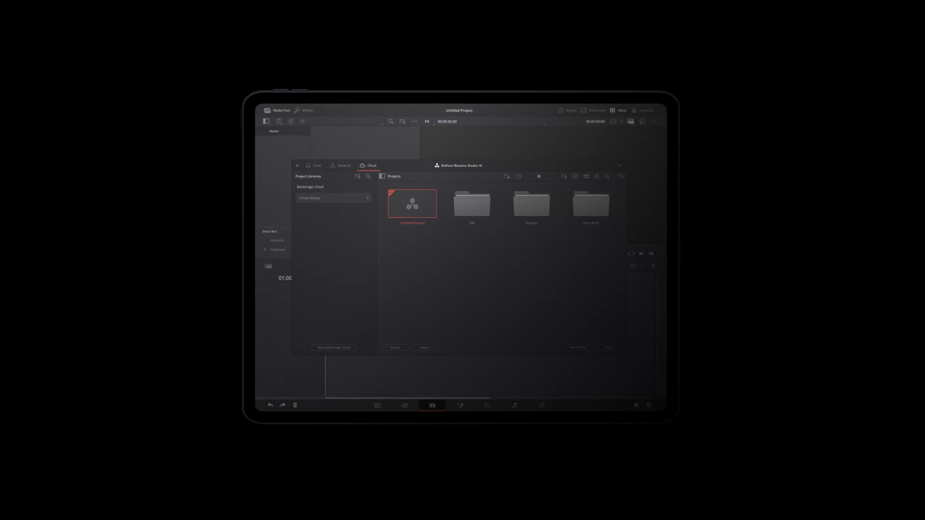
pyautogui.click(334, 197)
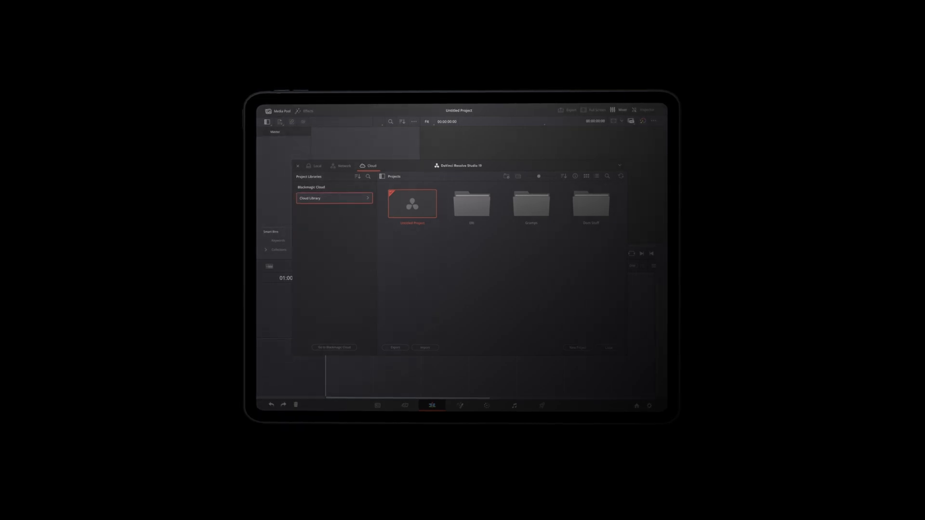